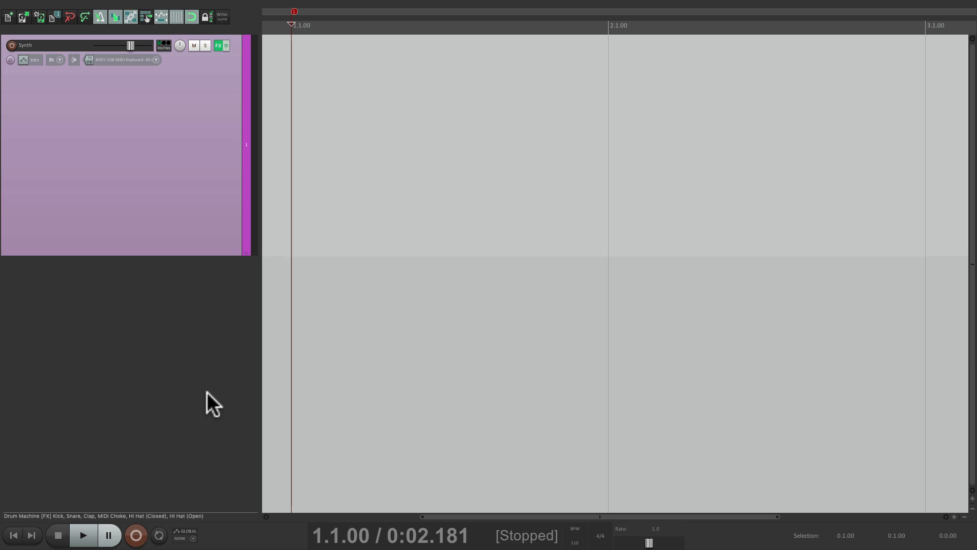
Step: Filter the FX browser for 'mega', add JS: MIDI Sequencer Megababy to the Drum Machine track and close its window
text(mega)
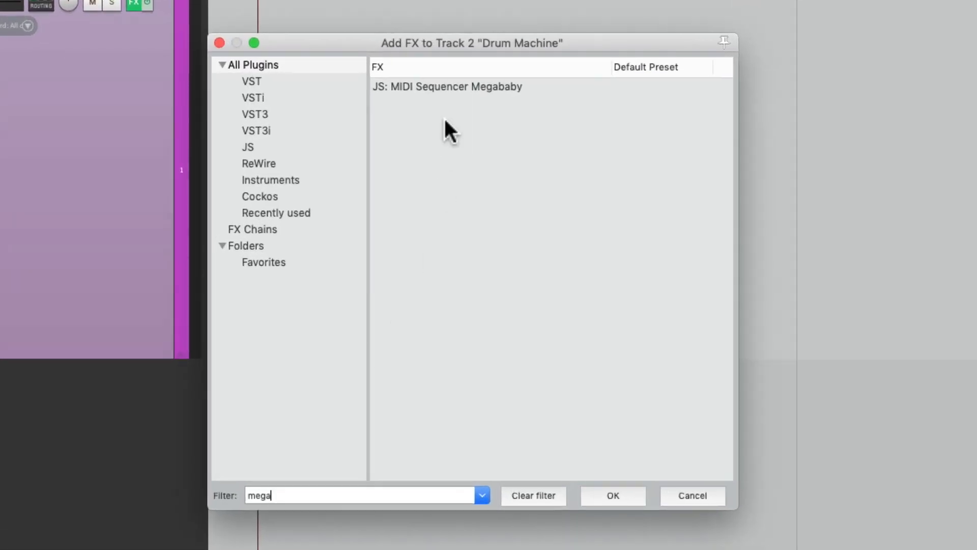
double_click(447, 86)
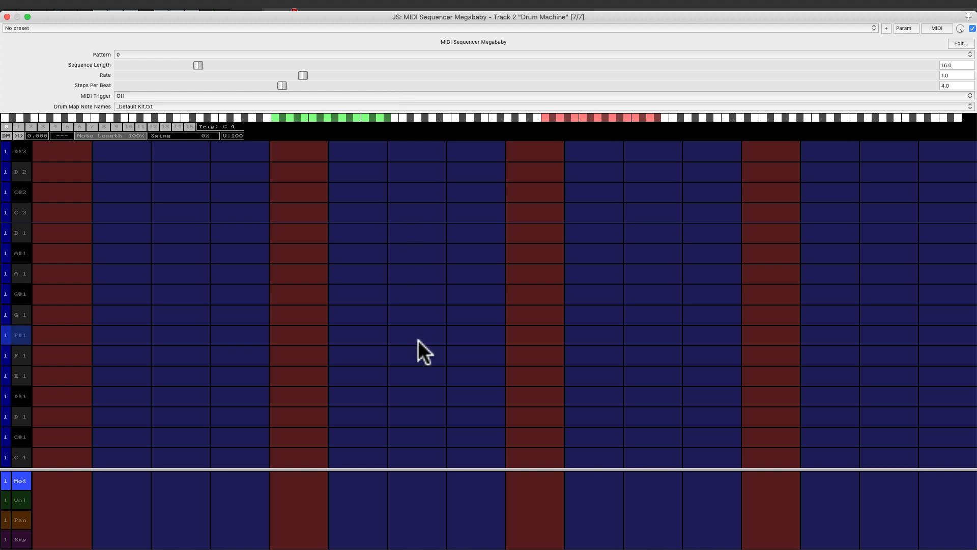
click(240, 294)
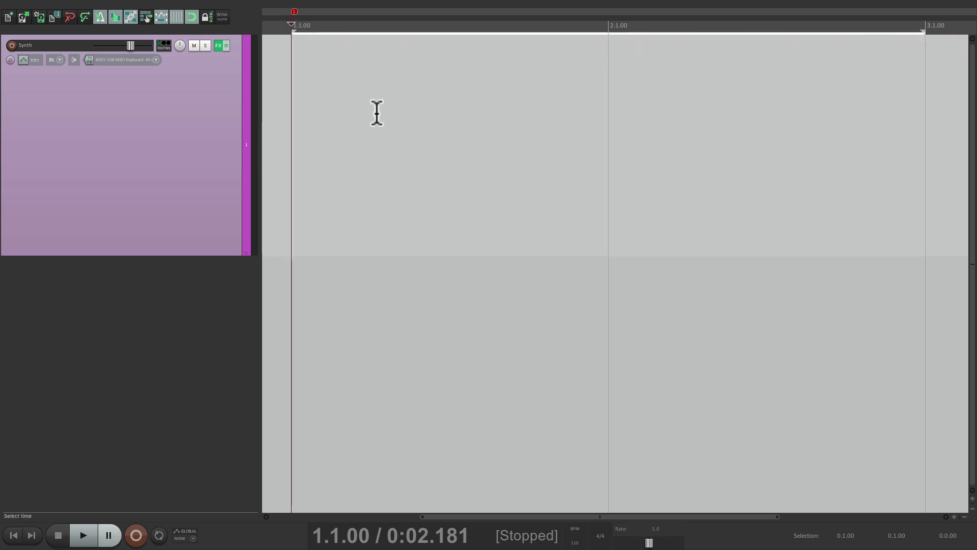
mouse_move(391, 229)
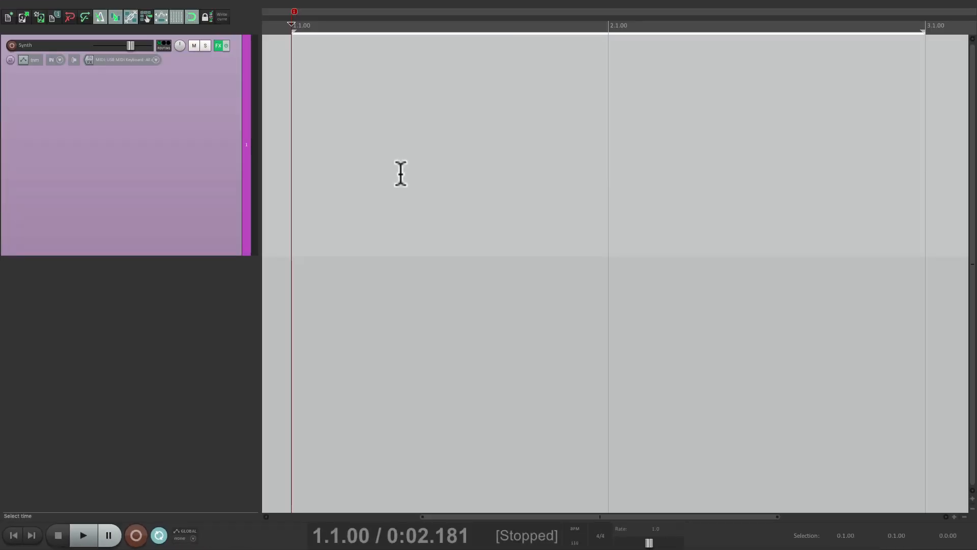
mouse_move(448, 160)
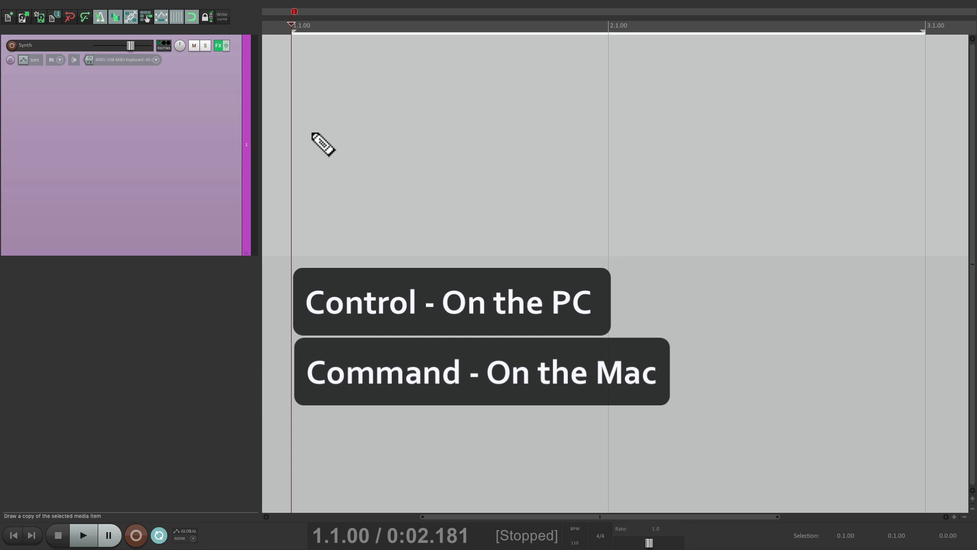
Step: Draw a new empty MIDI item spanning two bars on the Synth track lane
drag(323, 143, 928, 143)
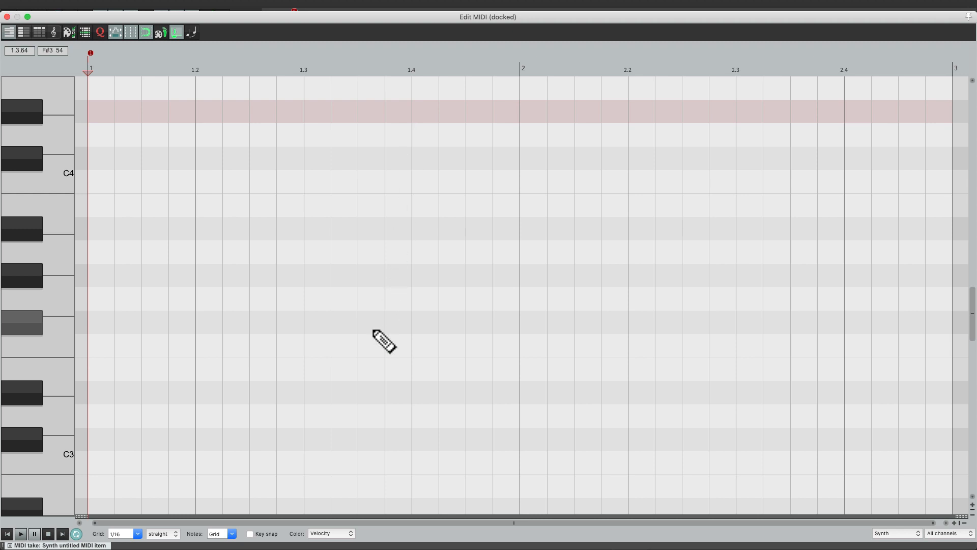
mouse_move(390, 238)
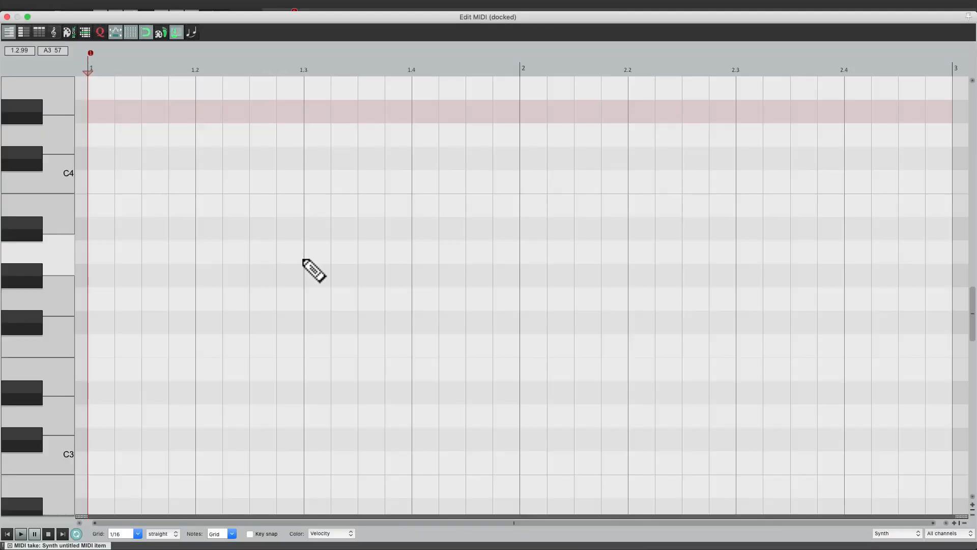
mouse_move(334, 249)
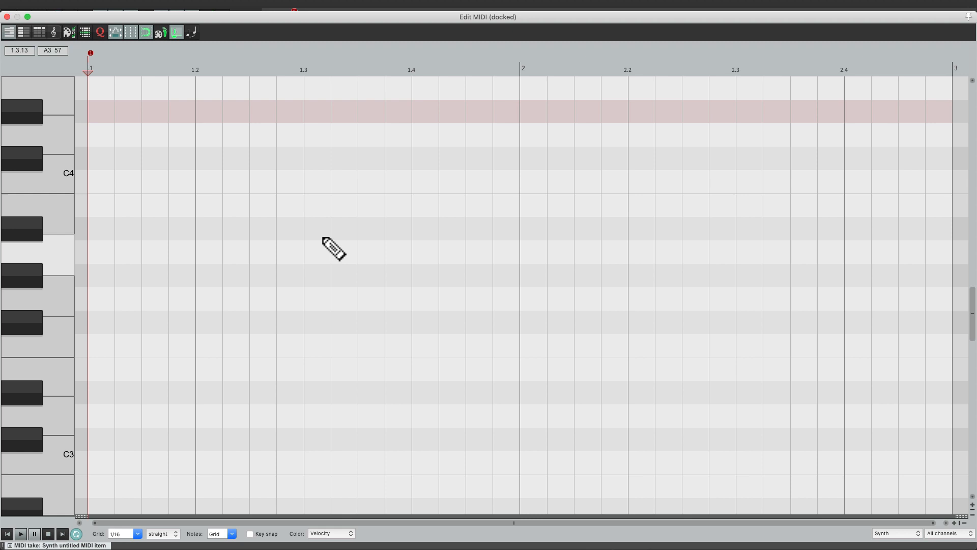
mouse_move(361, 213)
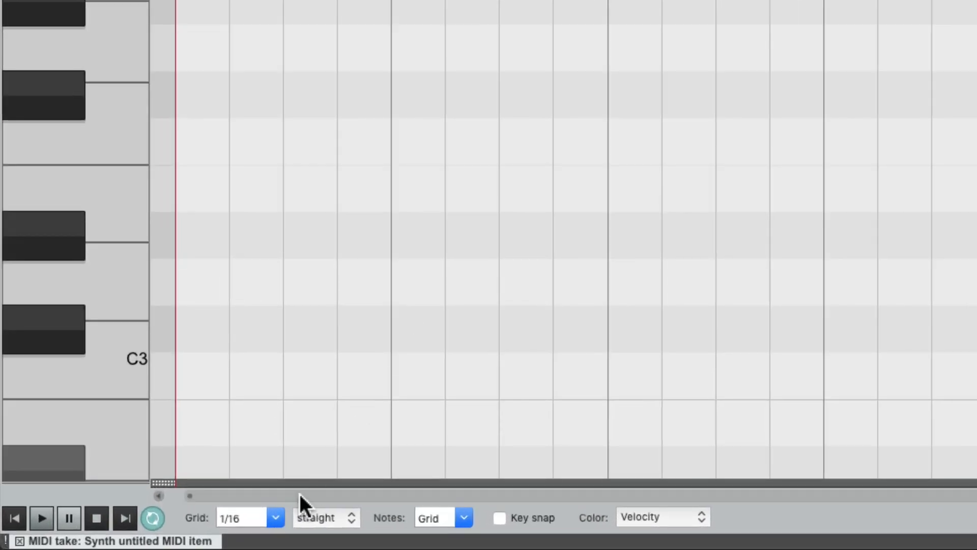
Step: Set the MIDI editor grid to 1/8 notes
click(274, 517)
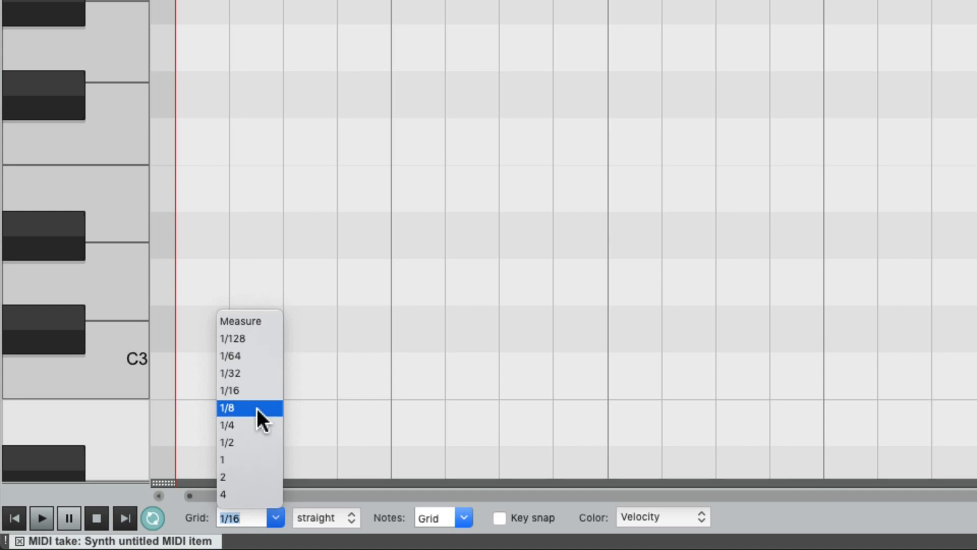
click(228, 407)
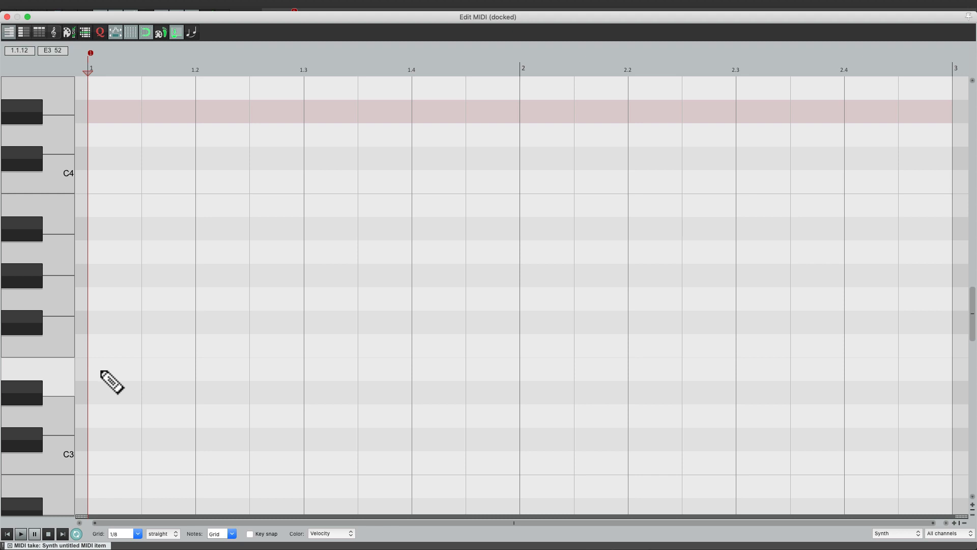
Step: Draw an eighth-note E3 at 1.1 of bar one and adjust its velocity
click(113, 368)
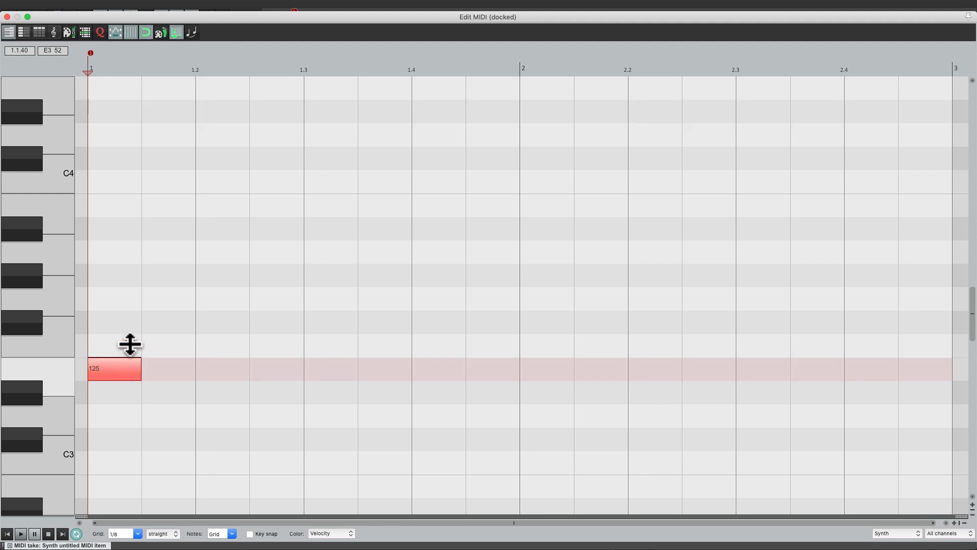
drag(131, 344, 134, 368)
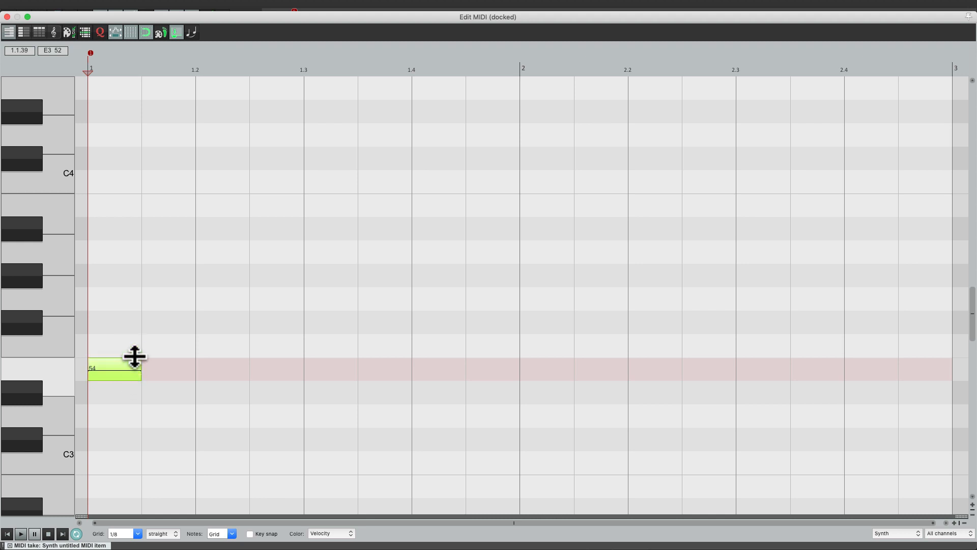
click(115, 368)
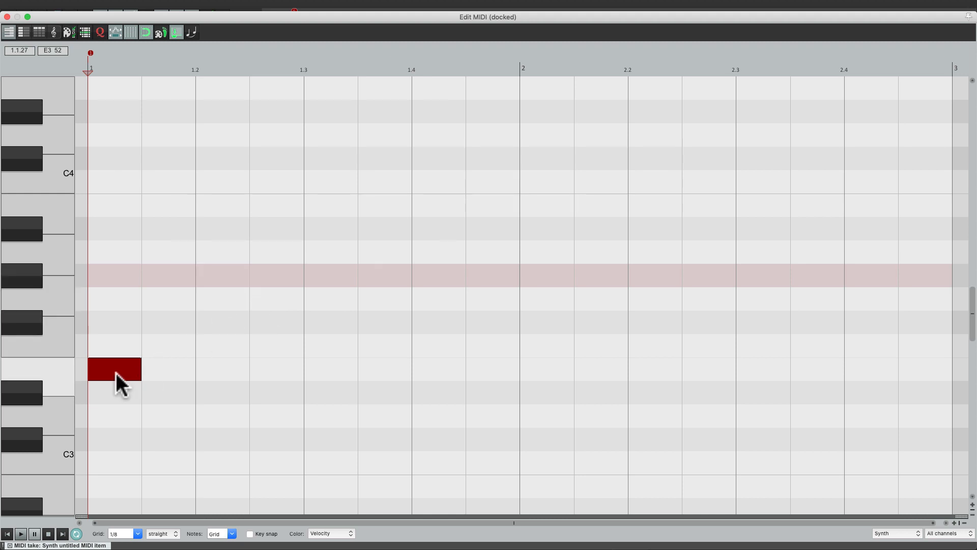
Step: Delete the single E3, then paint eighth-note E3s along the row across both bars
click(115, 367)
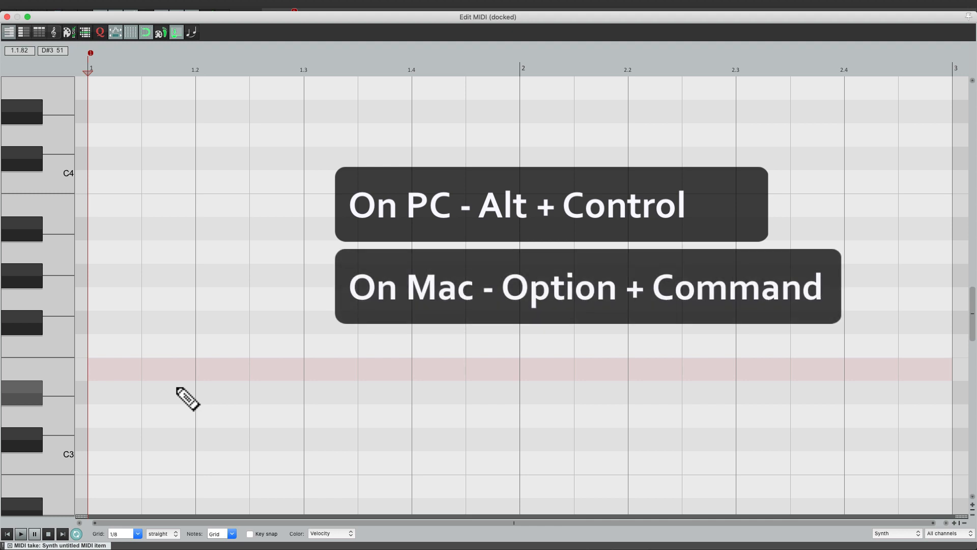
mouse_move(188, 380)
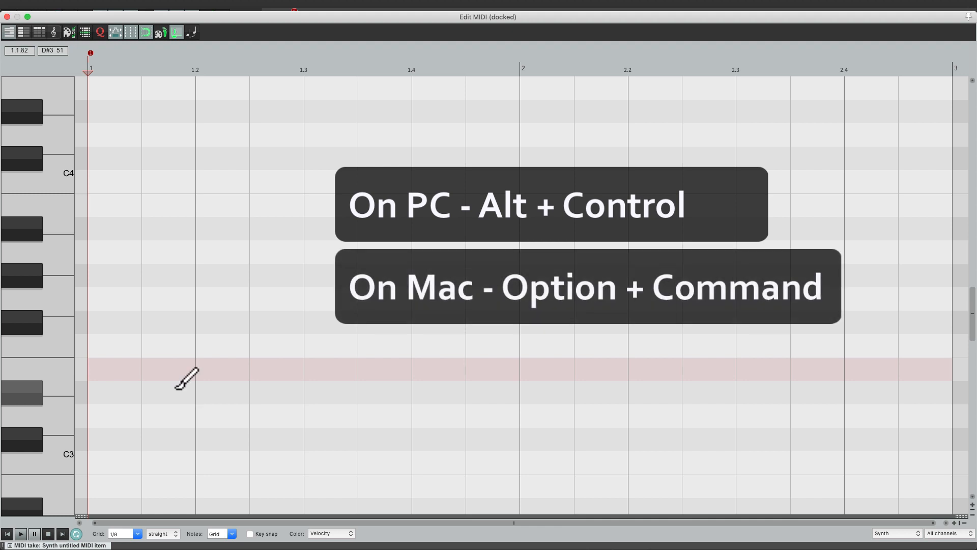
mouse_move(176, 355)
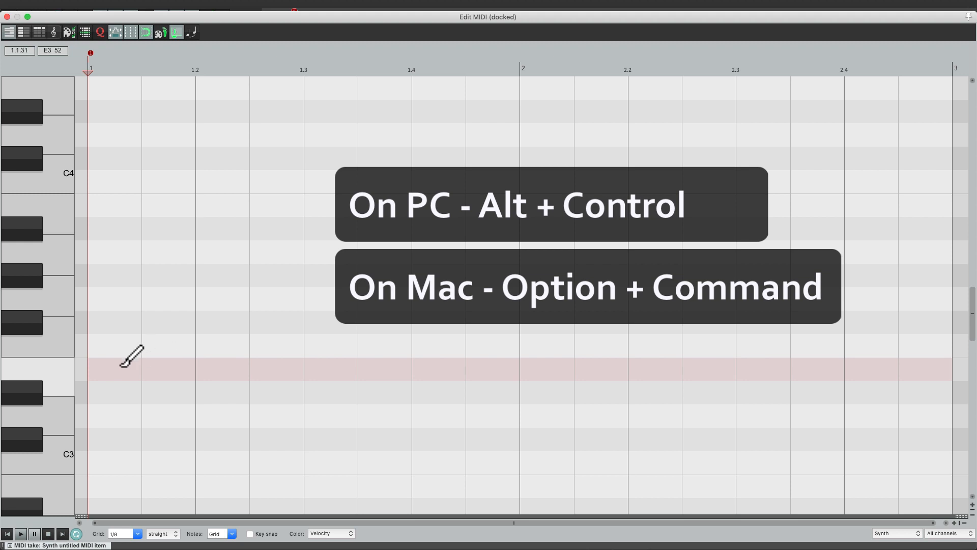
mouse_move(195, 358)
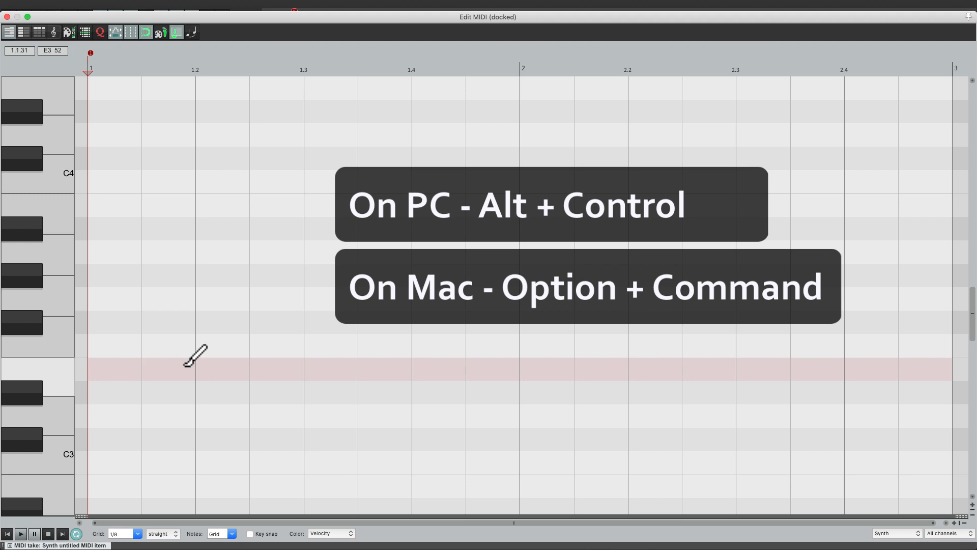
drag(188, 369, 910, 368)
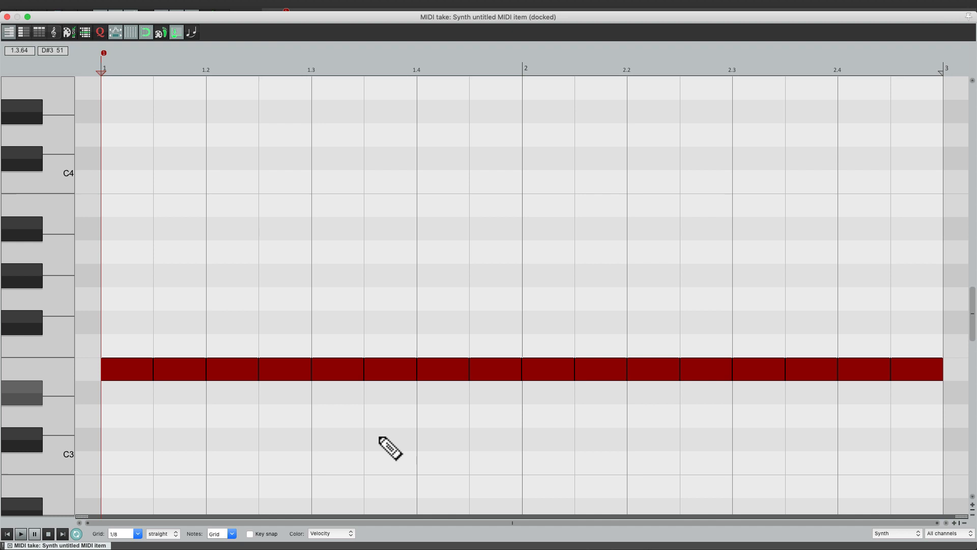
Step: Delete individual painted E3 notes to leave gaps in the run
click(20, 534)
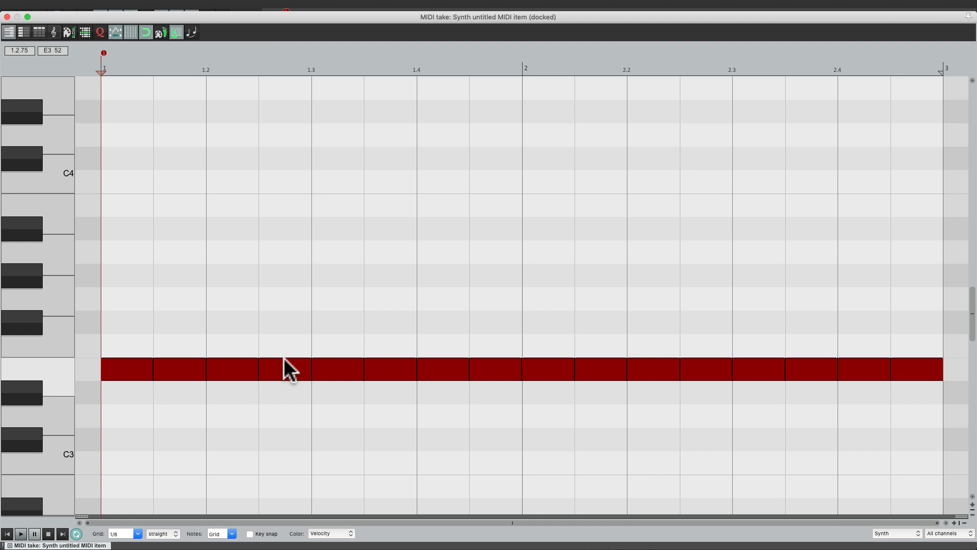
click(179, 228)
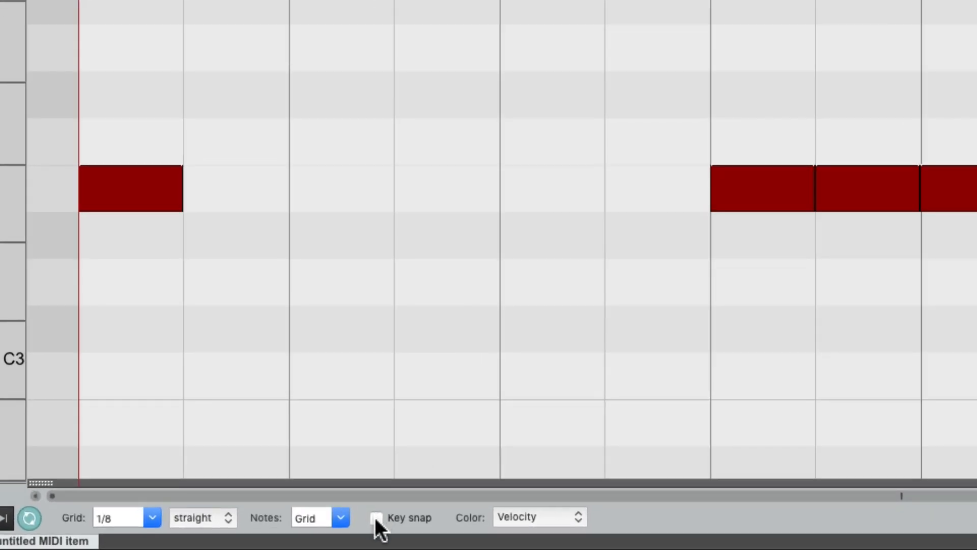
Step: Turn on Key snap so notes stay within the chosen scale
click(376, 517)
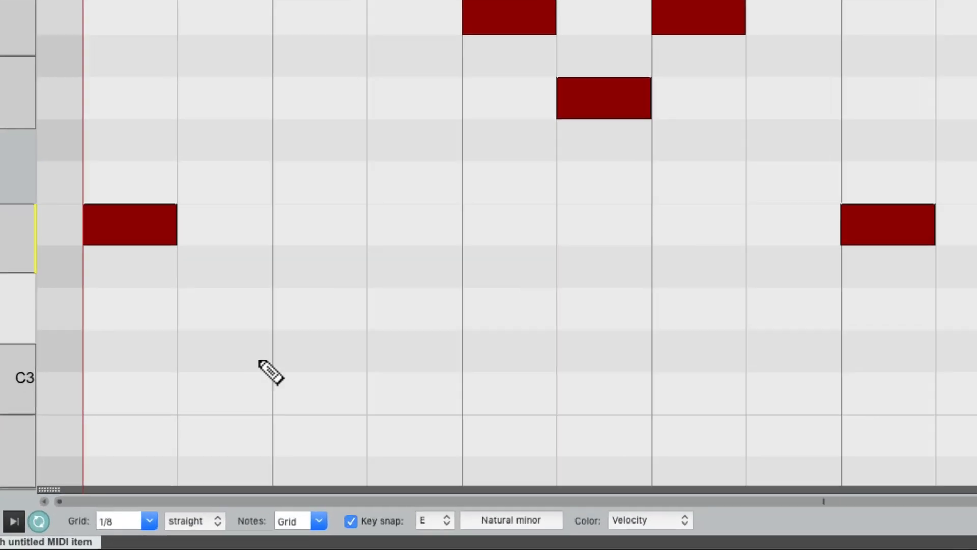
Step: Set the MIDI editor grid to 1/16 notes
click(124, 520)
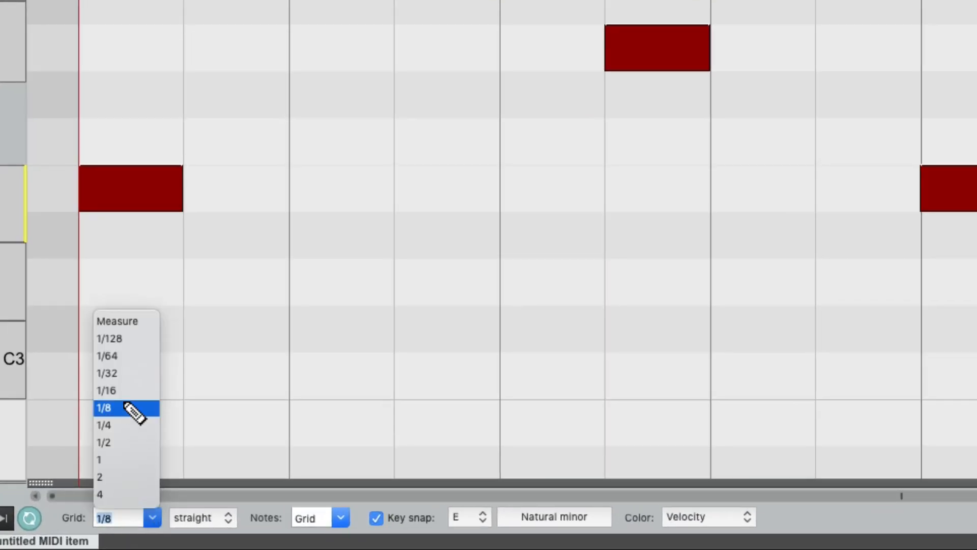
click(106, 390)
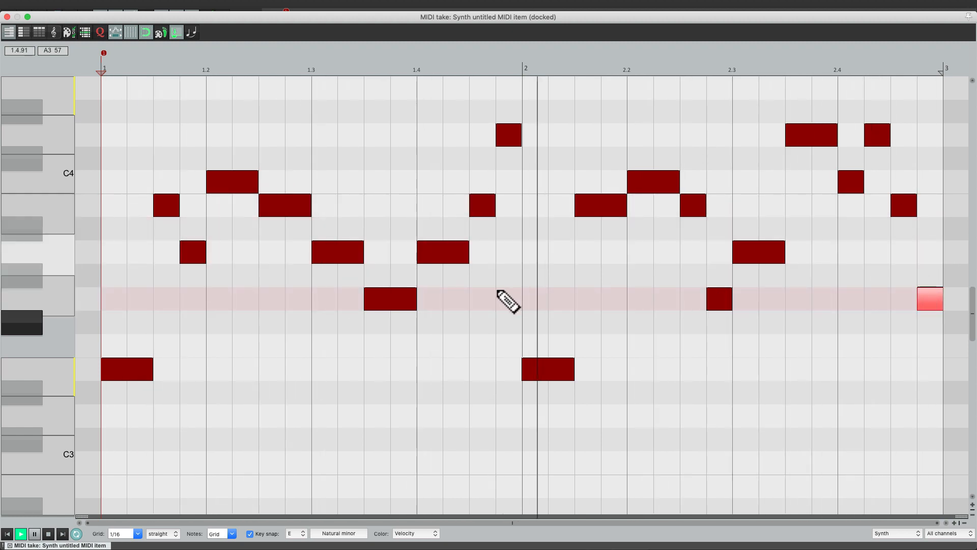
mouse_move(545, 273)
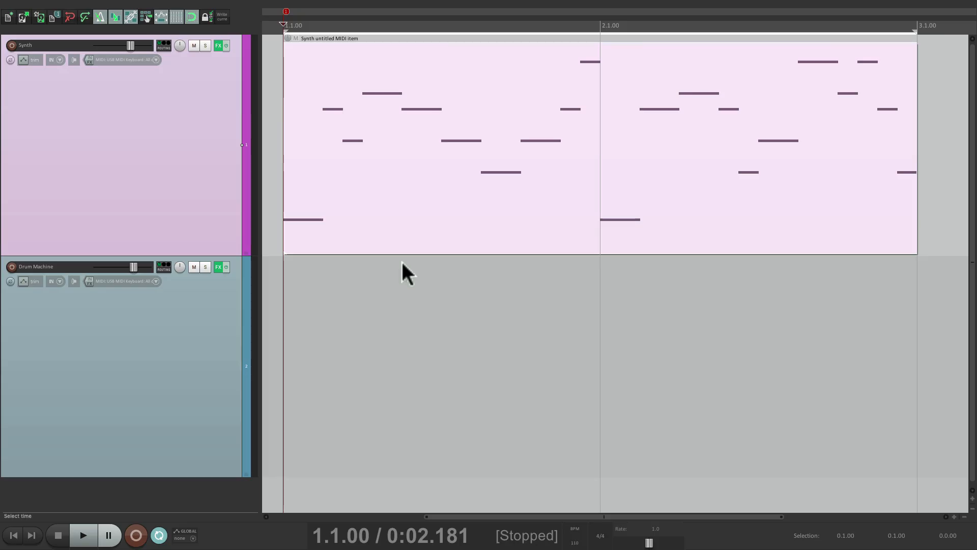
mouse_move(288, 377)
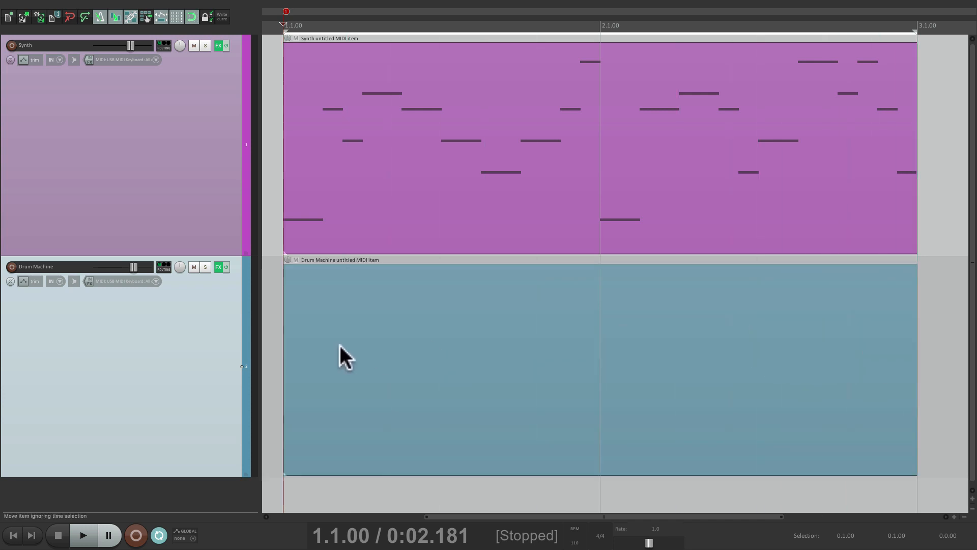
Step: Open the new Drum Machine MIDI item in the MIDI editor
double_click(437, 368)
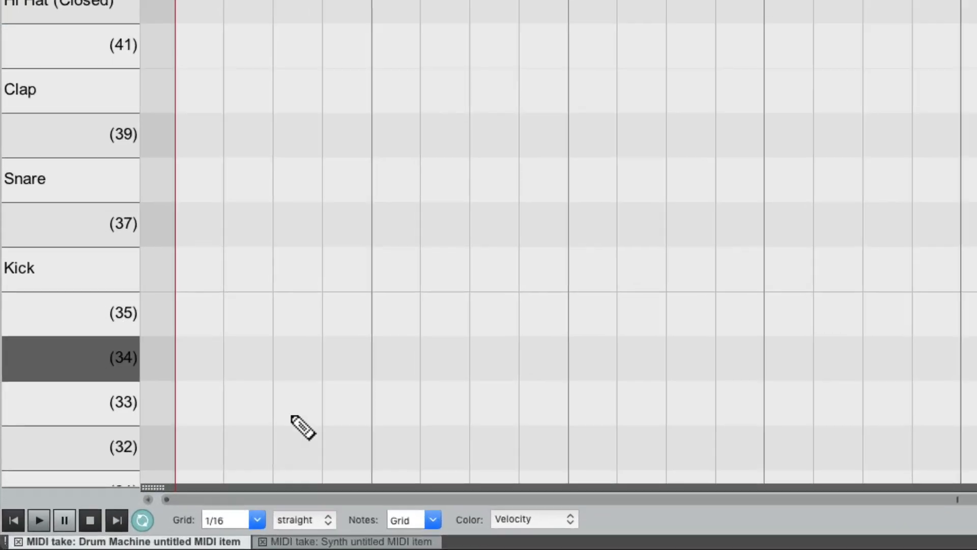
Step: Place snare hits on beats 2 and 4, a clap on beat 4, and a kick on beat 1
click(248, 518)
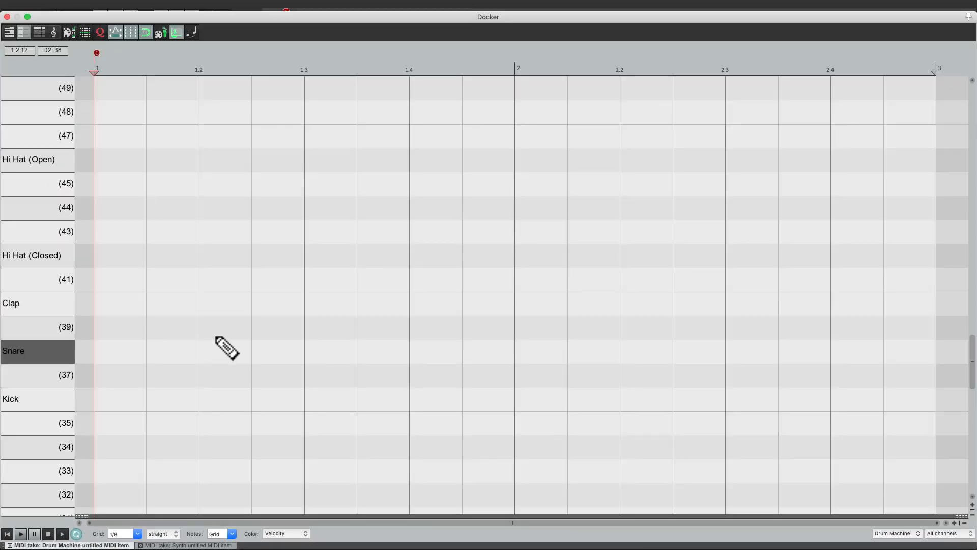
click(224, 351)
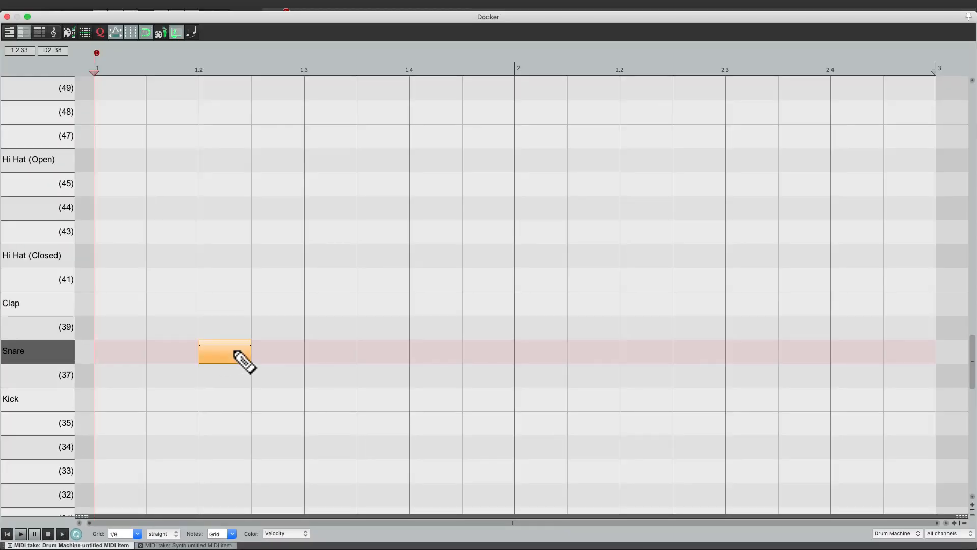
click(226, 351)
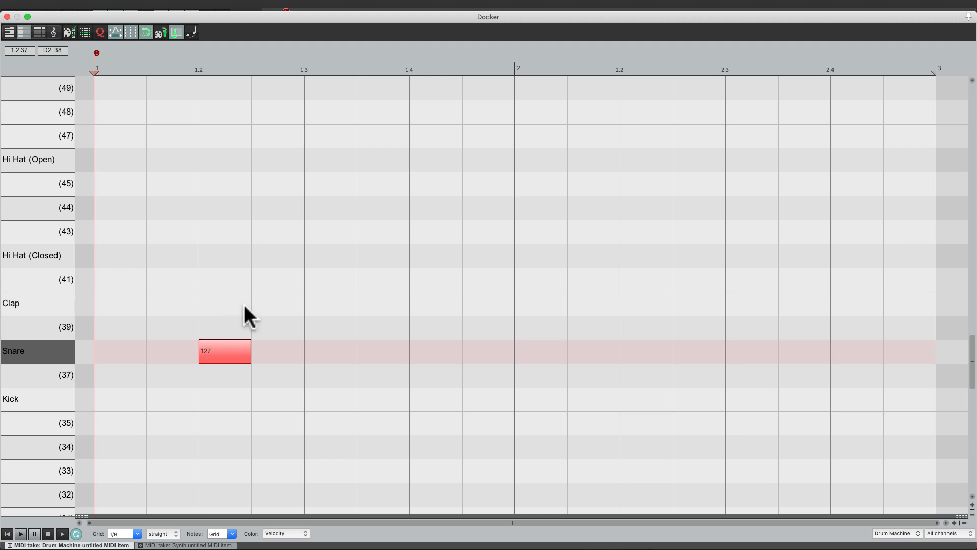
click(434, 350)
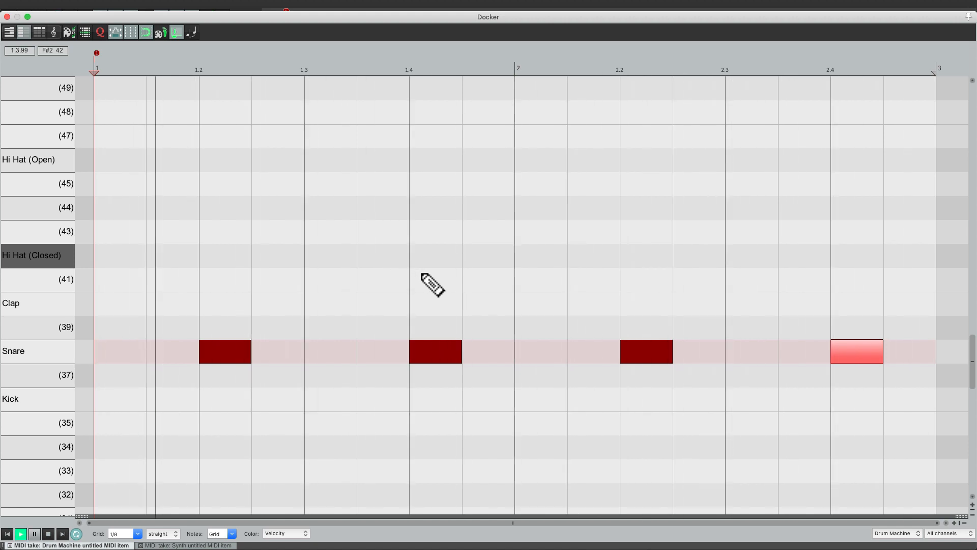
click(434, 303)
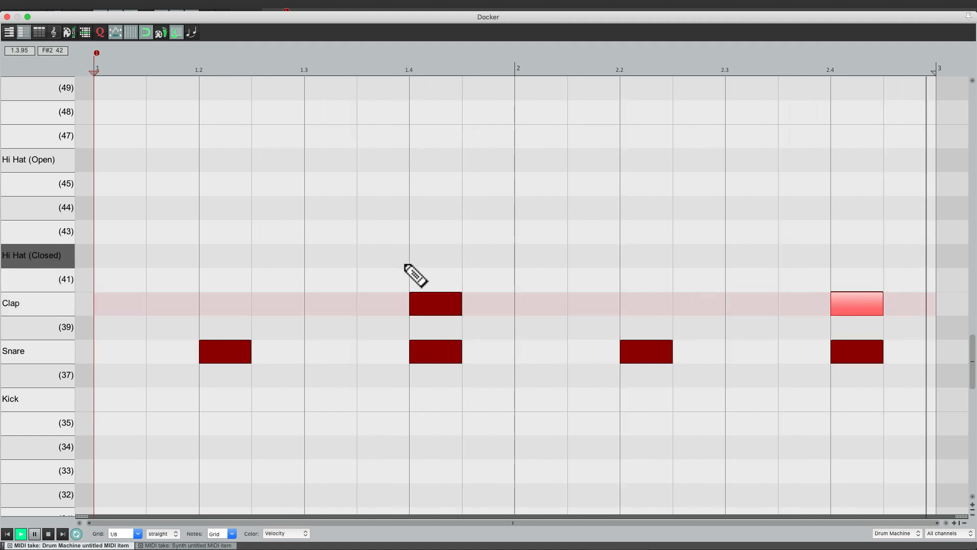
click(120, 399)
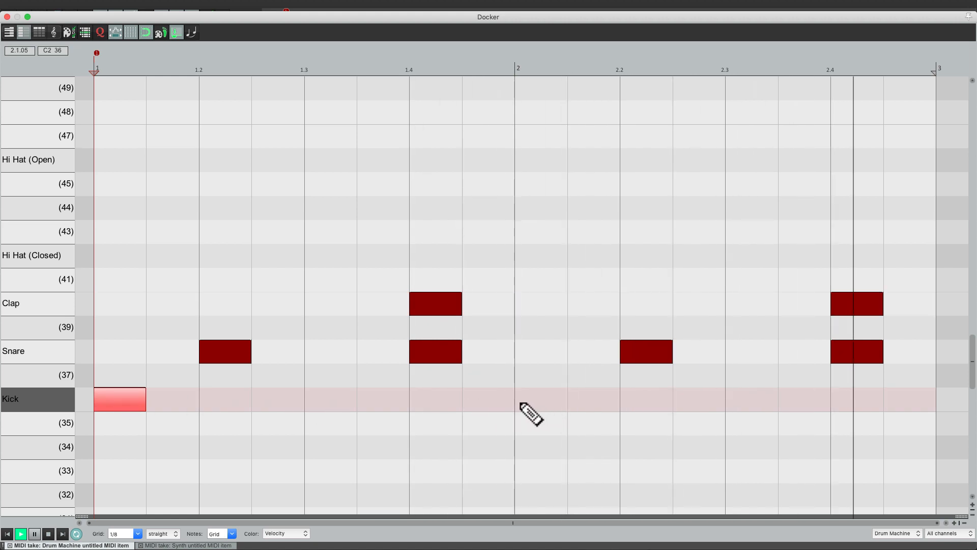
Step: Add a kick on the first beat of bar 2 to join the opening kick
click(540, 399)
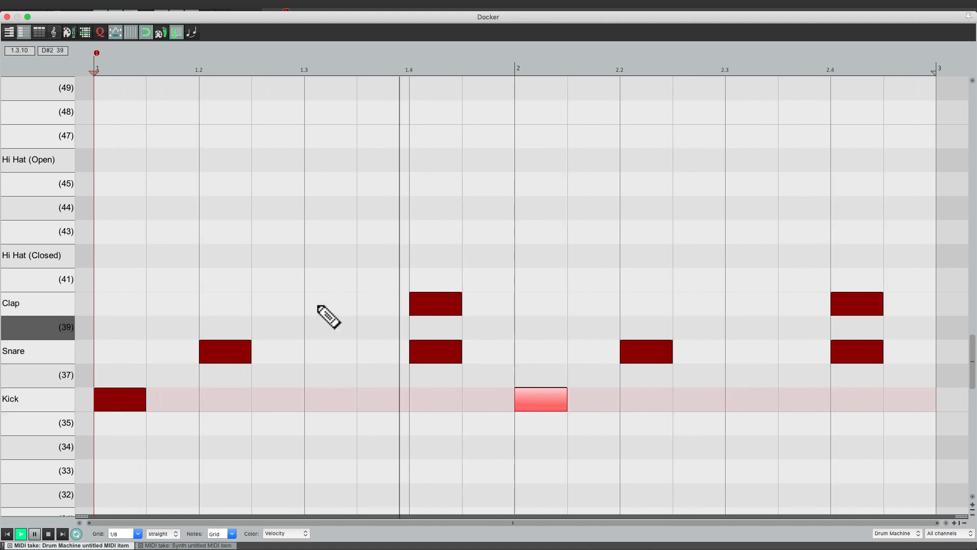
mouse_move(294, 287)
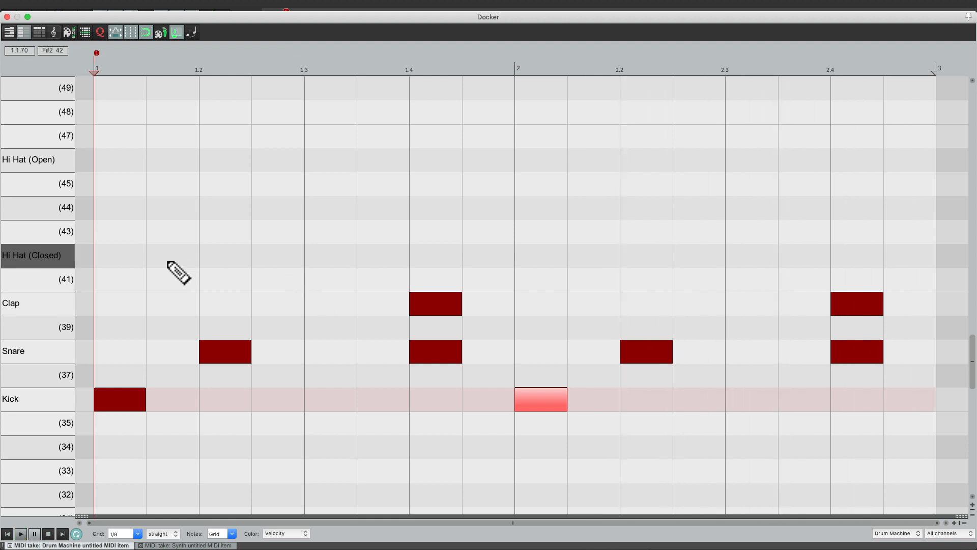
mouse_move(156, 253)
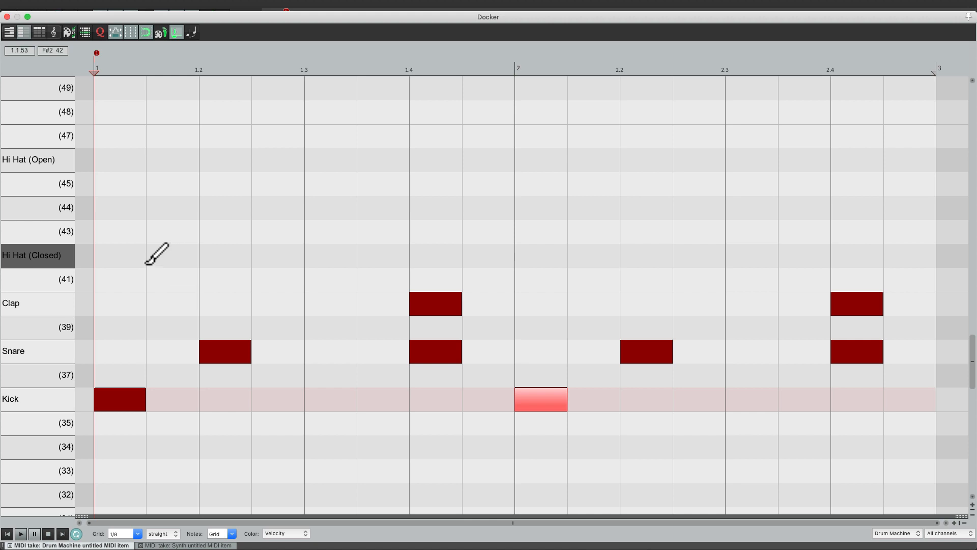
Step: Paint closed hi-hat eighth notes across both bars and soften the off-beats to velocity 90
drag(97, 254, 928, 254)
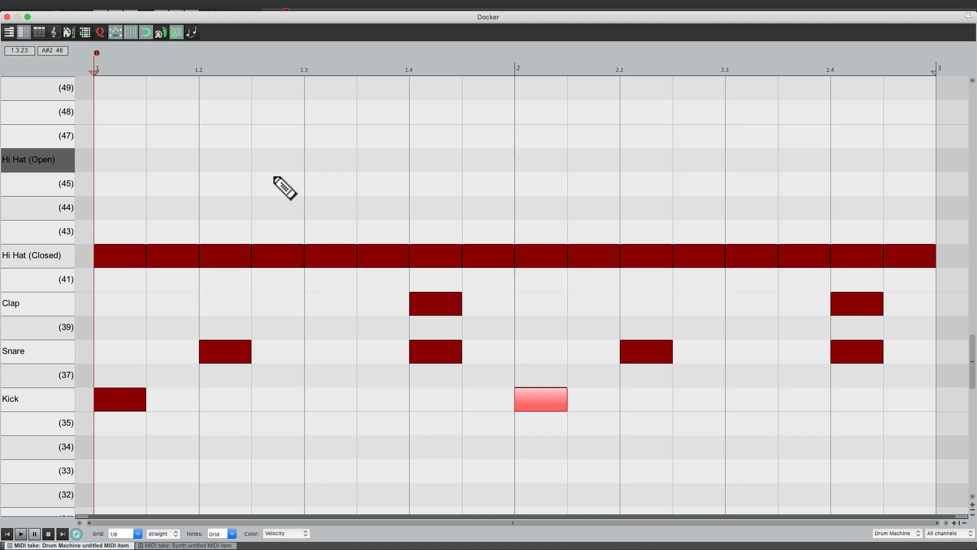
mouse_move(191, 255)
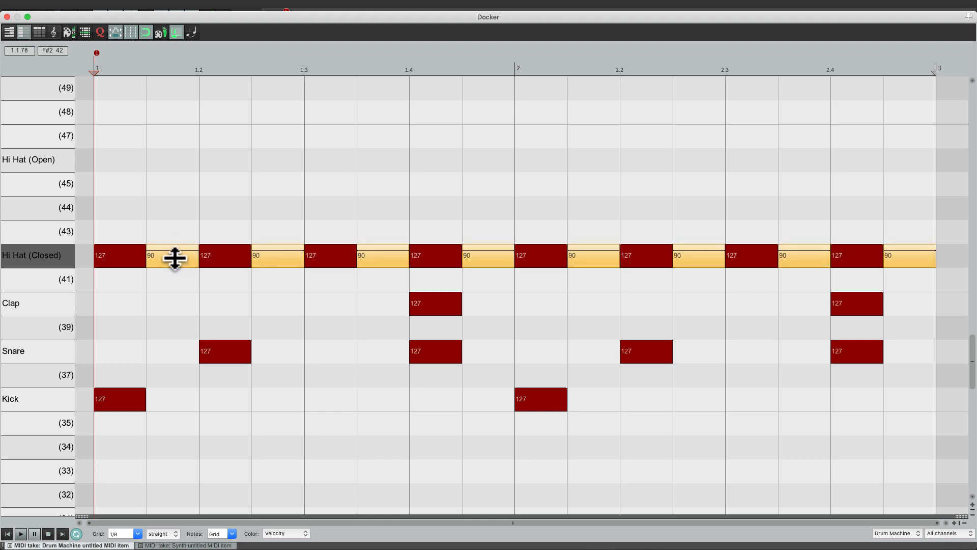
click(20, 532)
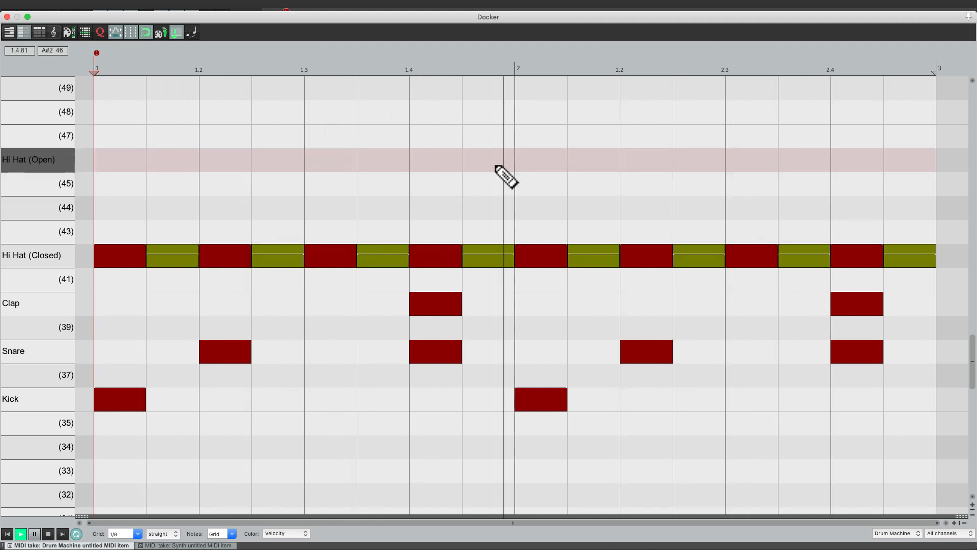
Step: Replace the closed hi-hat on the last off-beat before bar 2 with an open hi-hat
click(435, 255)
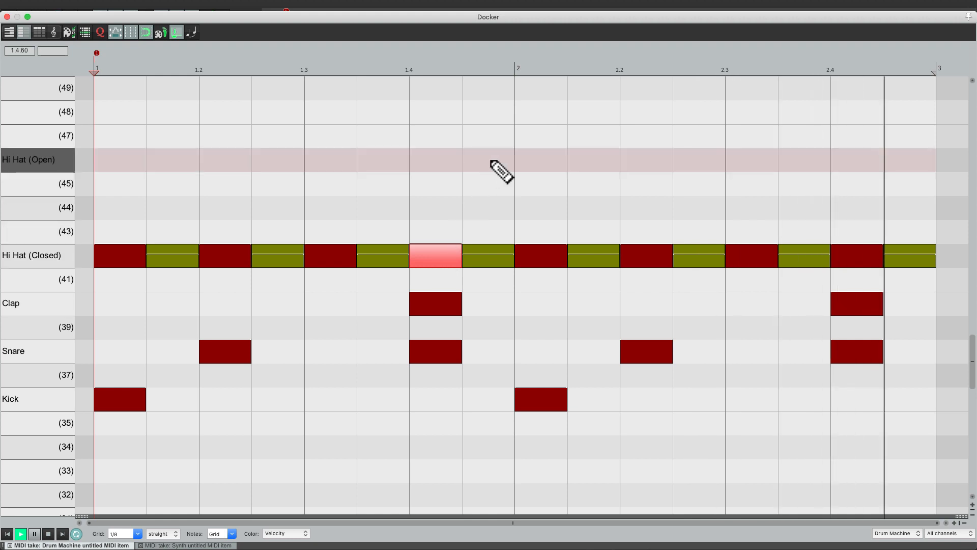
click(488, 160)
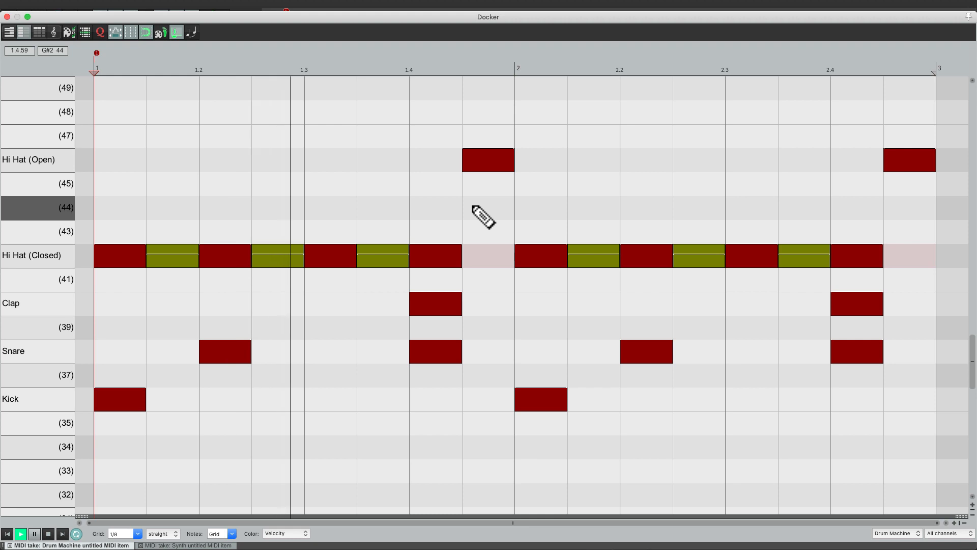
mouse_move(396, 224)
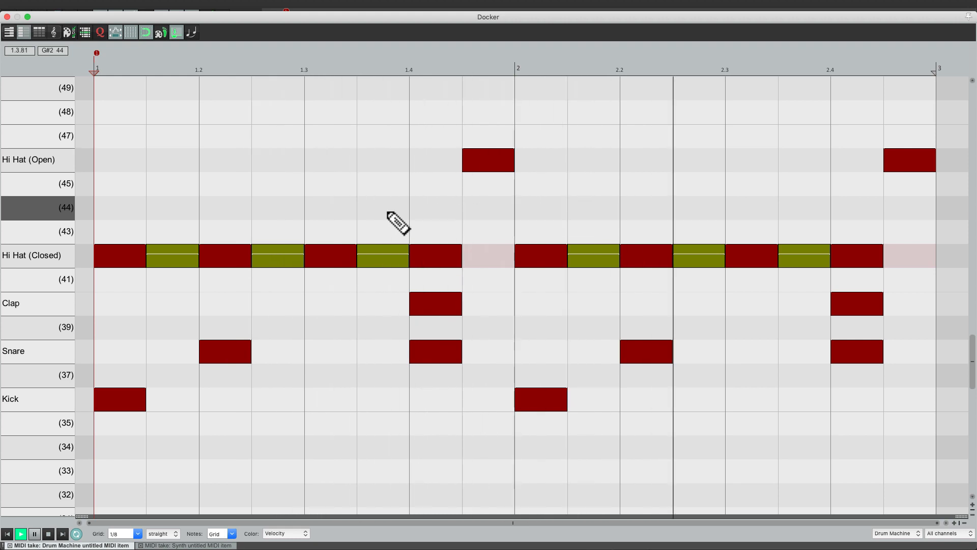
mouse_move(461, 215)
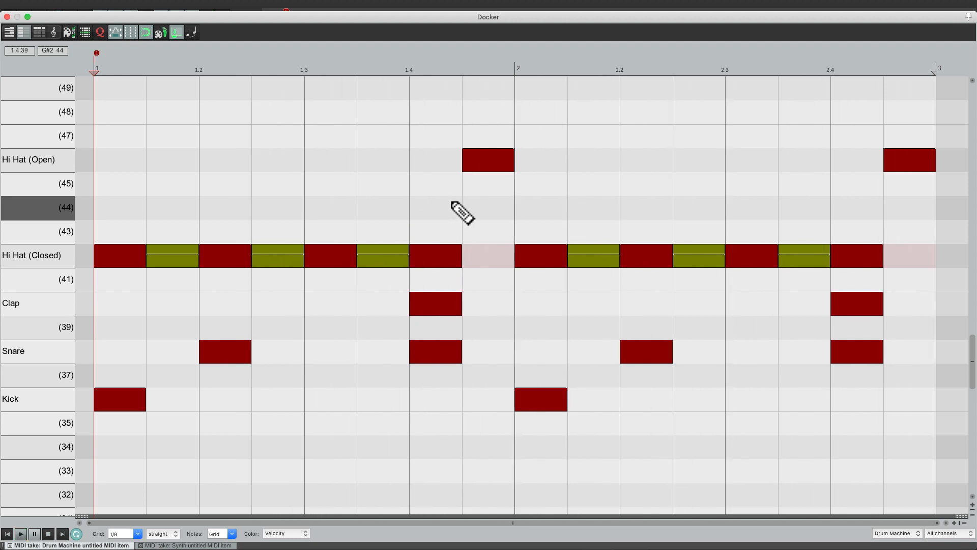
mouse_move(491, 176)
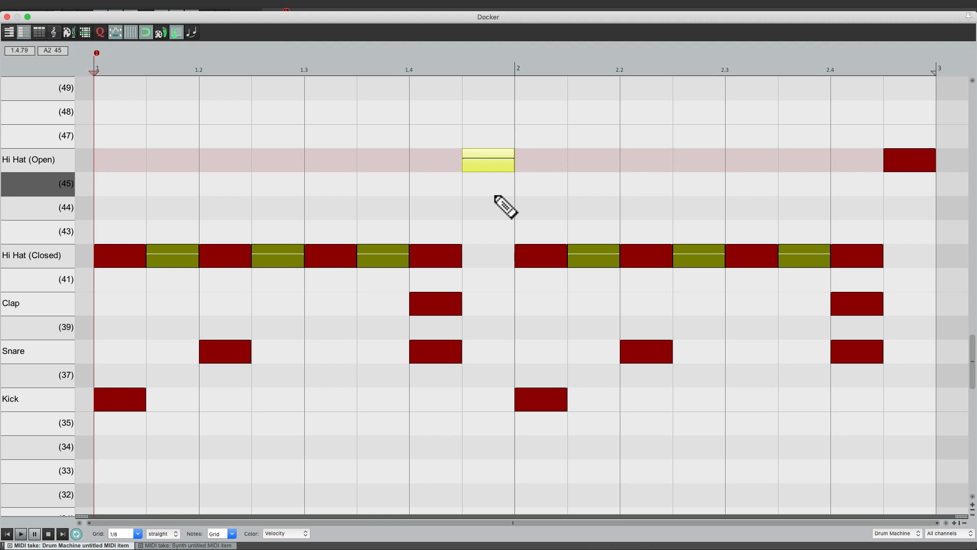
click(487, 159)
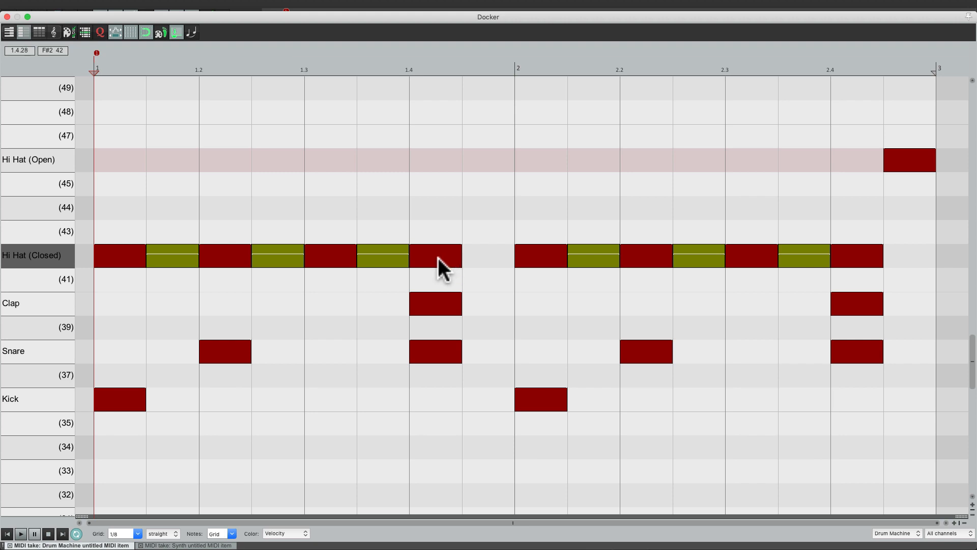
click(435, 255)
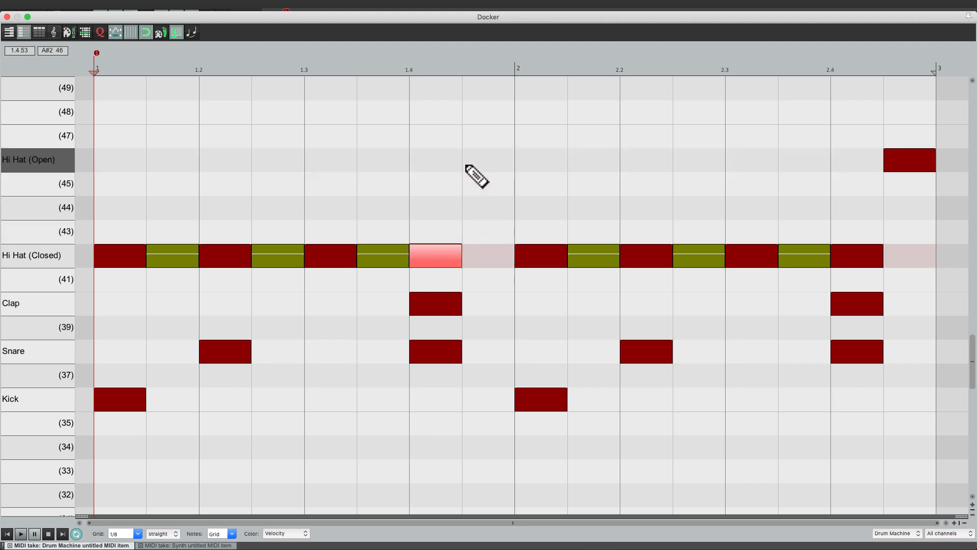
click(488, 160)
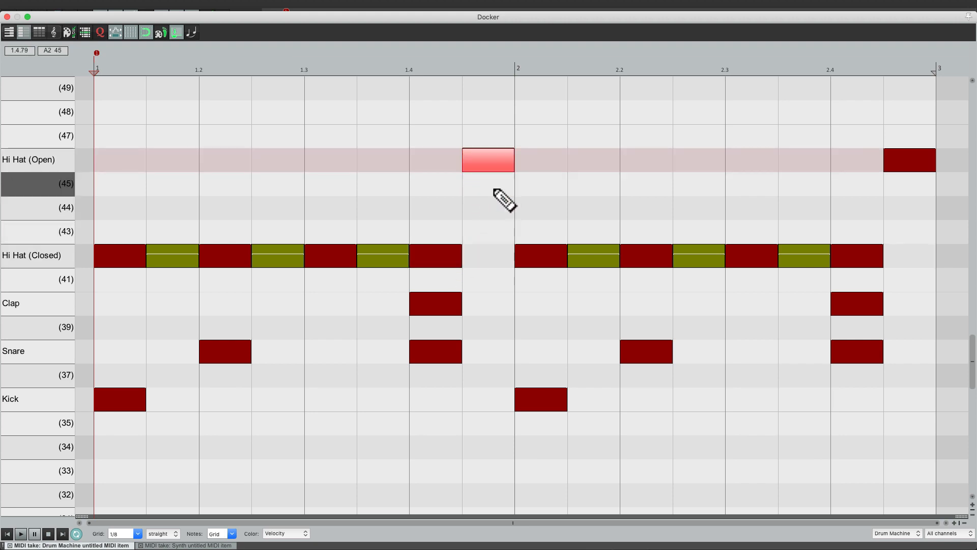
click(124, 532)
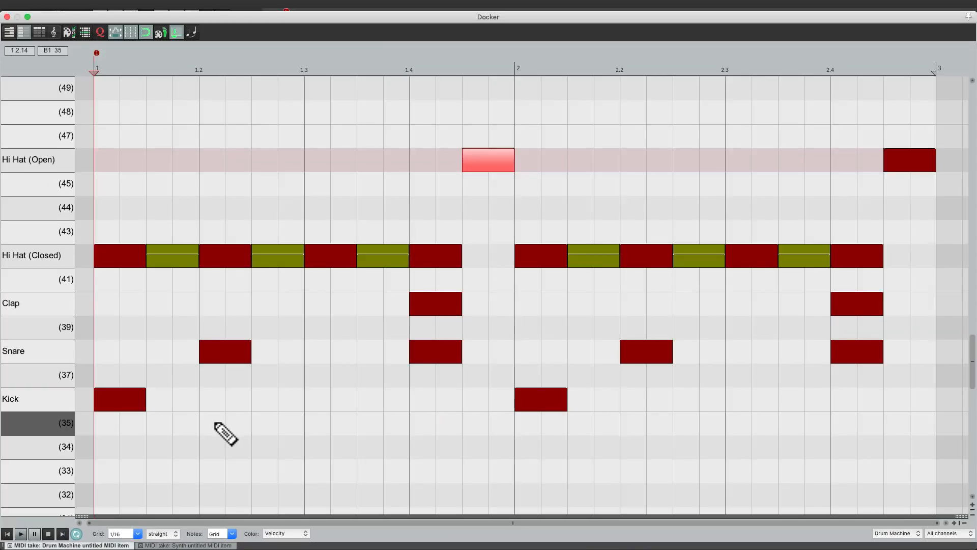
Step: Add sixteenth-note kicks in bar 1, near beat 4 of bar 1, and in bar 2
click(21, 534)
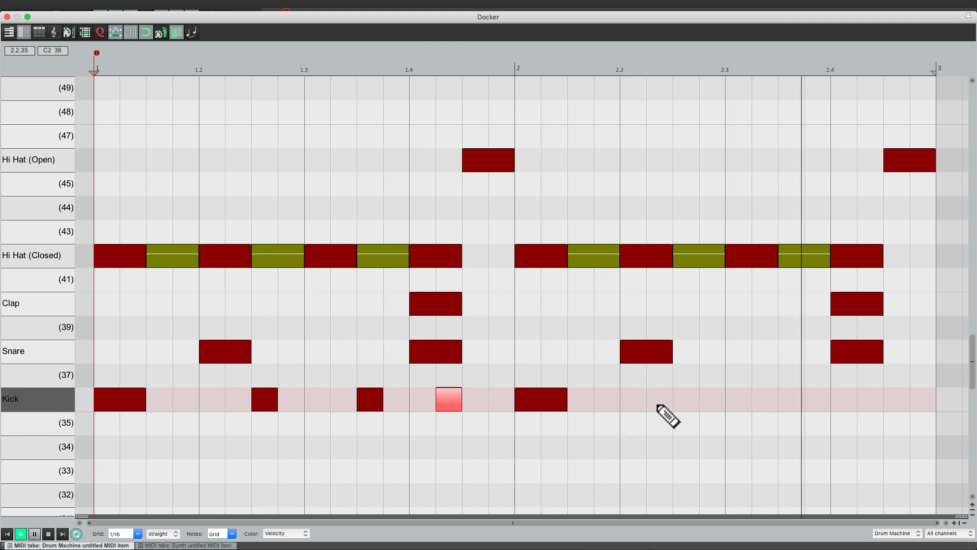
click(659, 399)
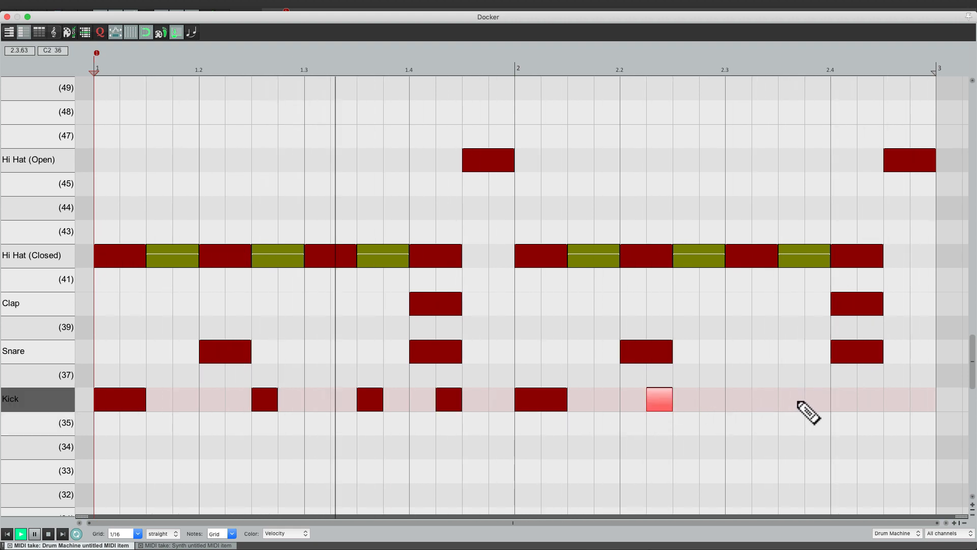
click(817, 399)
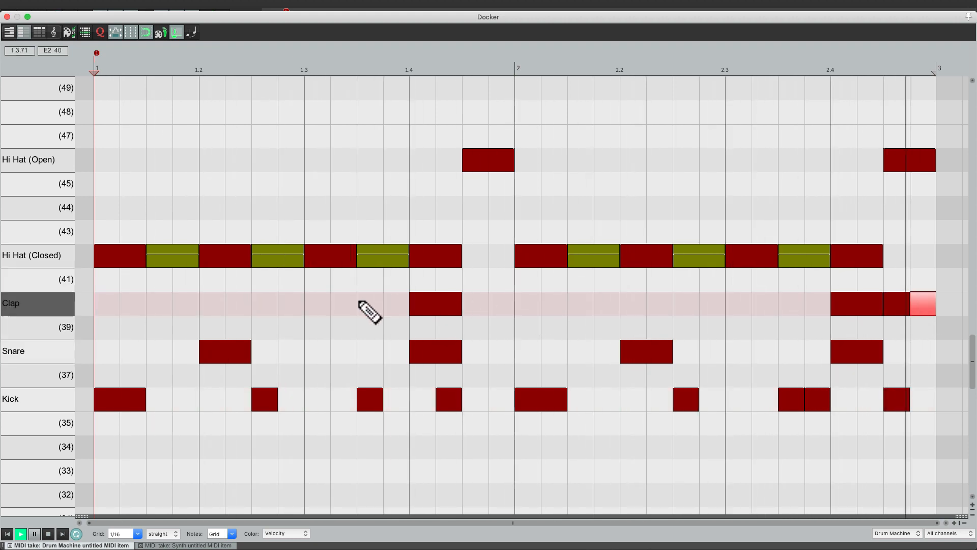
mouse_move(340, 321)
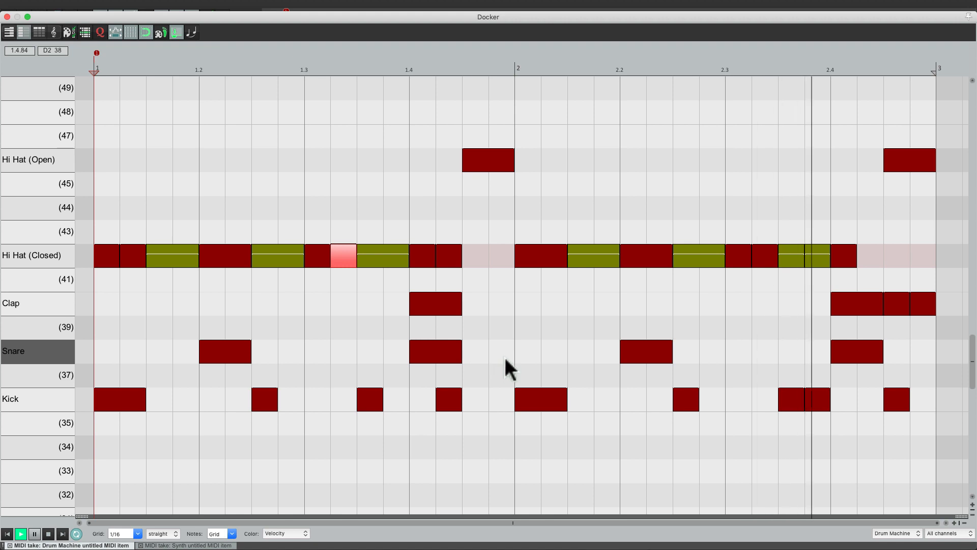
Step: Add a sixteenth-note closed hi-hat in bar 1 and a snare pickup just before bar 2
click(499, 350)
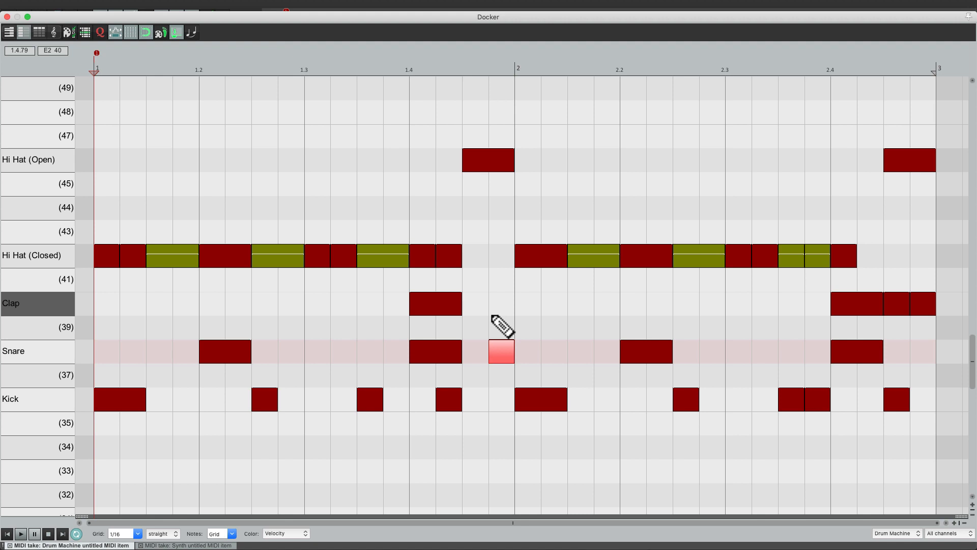
click(182, 543)
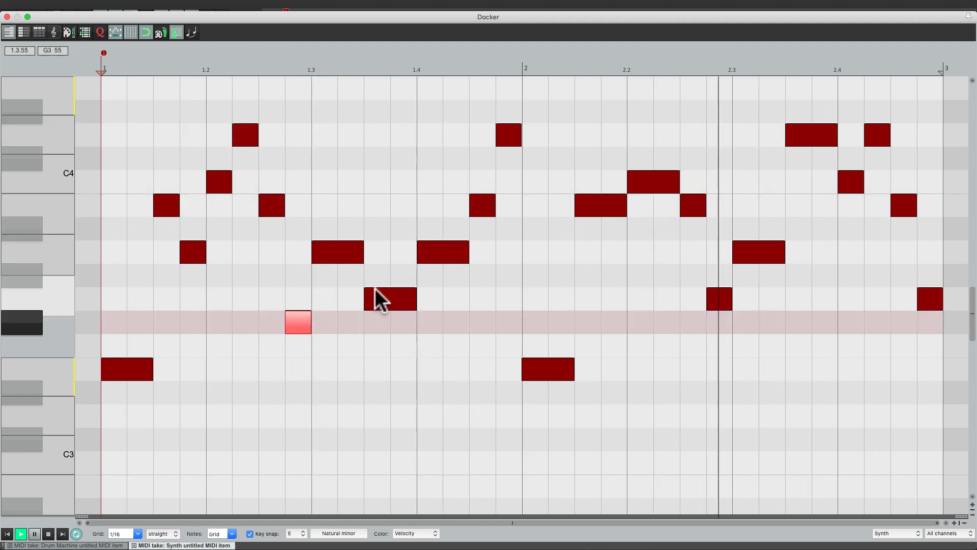
Step: Draw a new melody note in bar 1 of the Synth take
drag(297, 323, 350, 205)
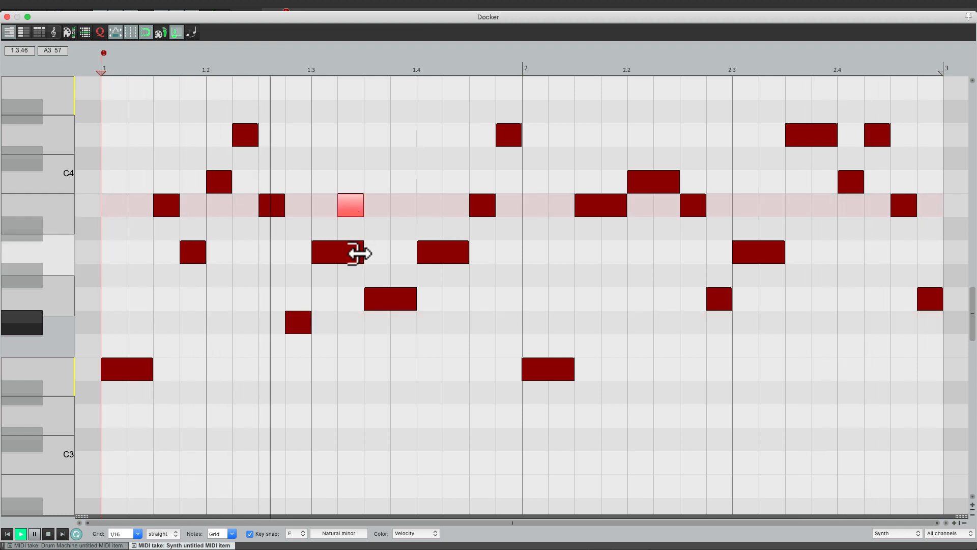